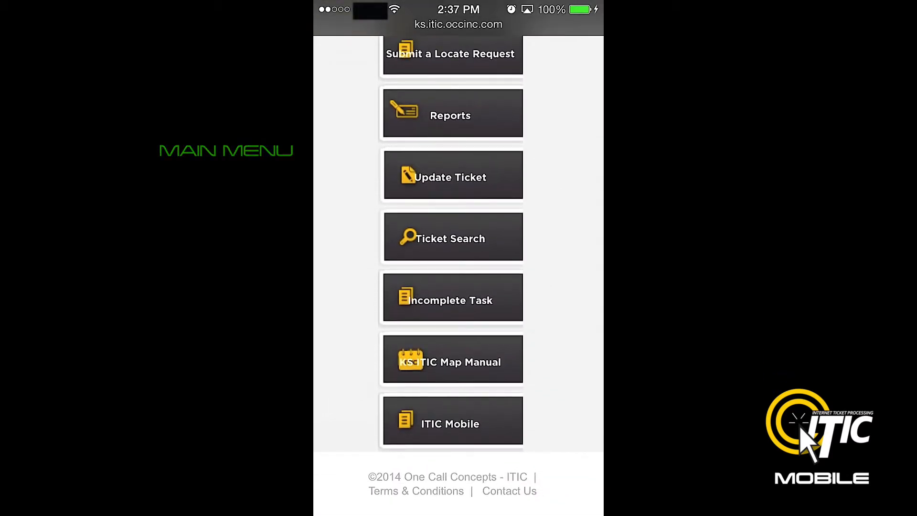
Step: Enter ITIC Mobile from the main menu and continue to the Kansas One Call login page
left_click(452, 423)
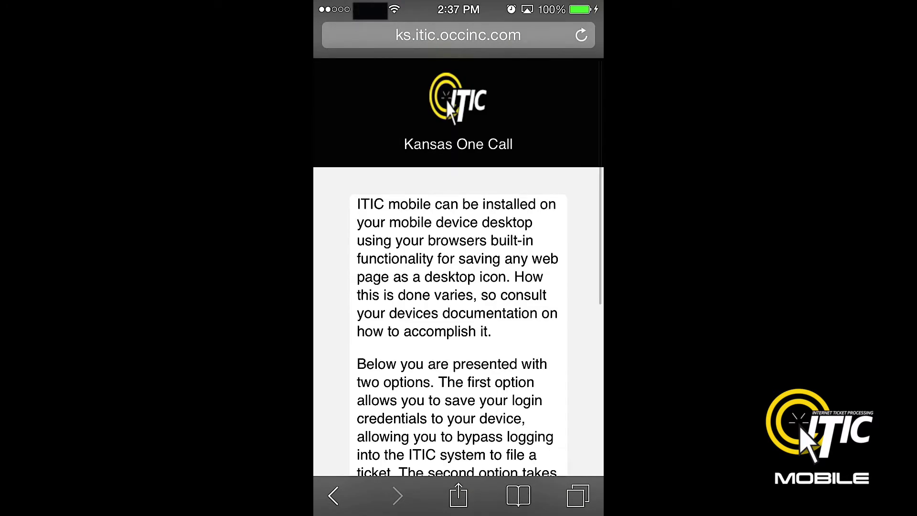
scroll("down", 3)
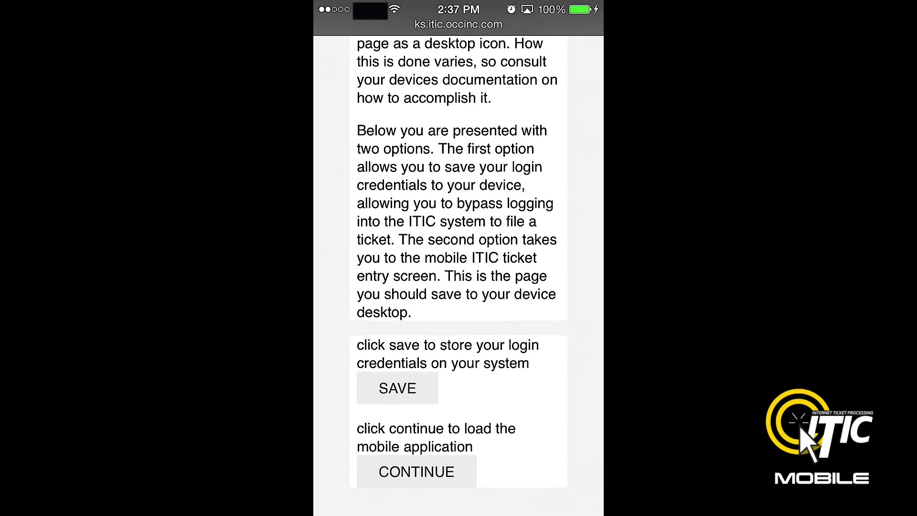
left_click(397, 388)
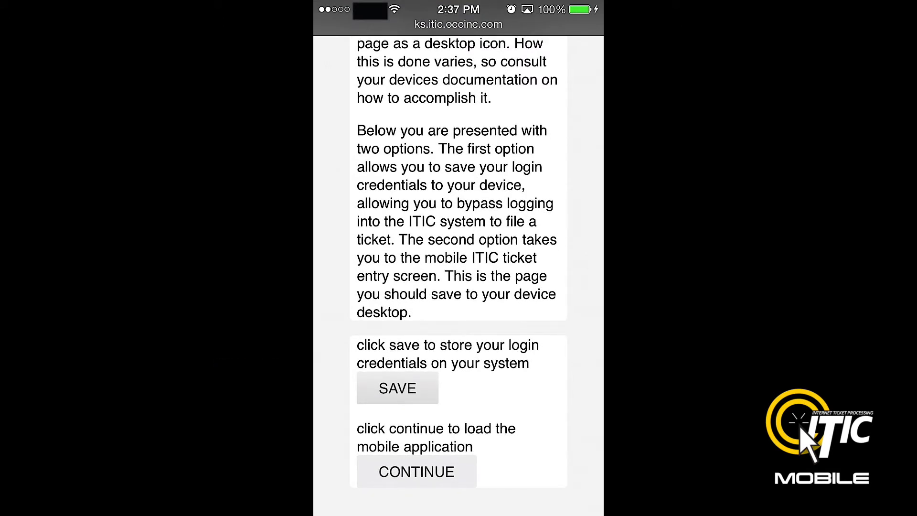
left_click(416, 471)
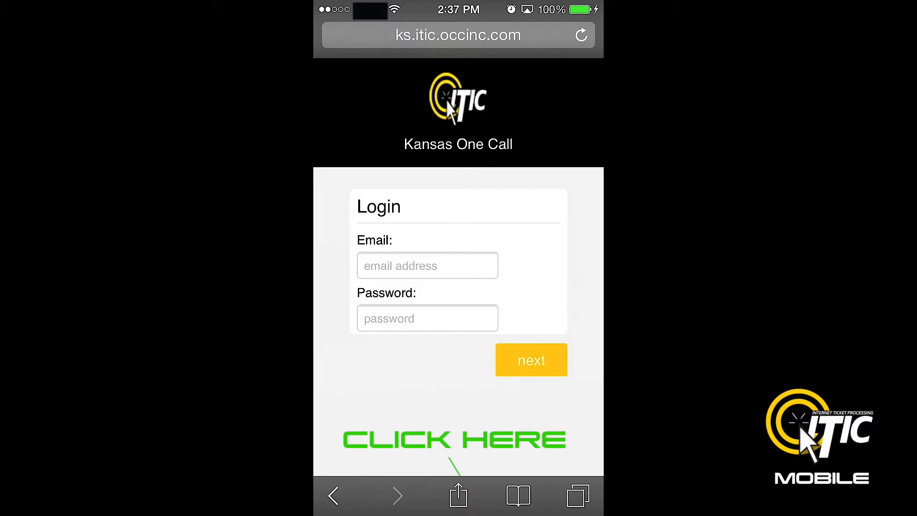
Step: Add the login page to the home screen as a shortcut named 'ITIC Mobile'
left_click(457, 495)
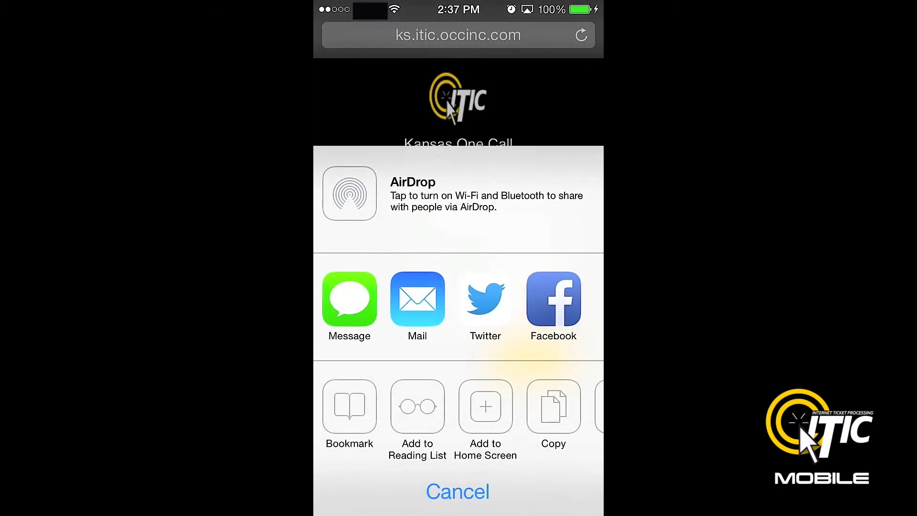
left_click(485, 414)
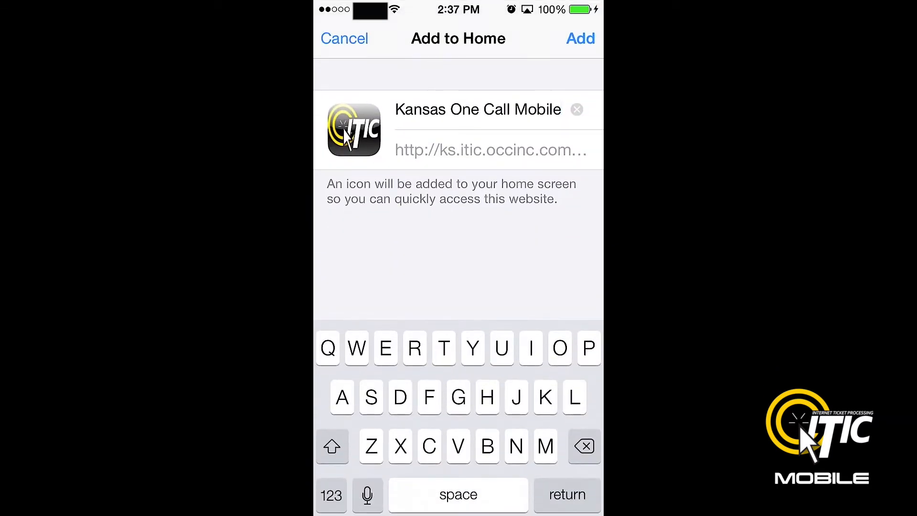
type("ITIC Mobile")
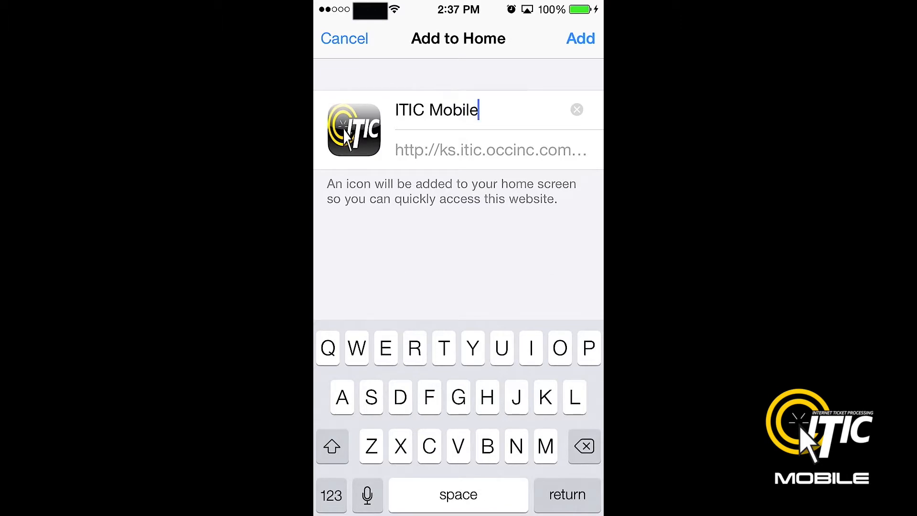
left_click(580, 39)
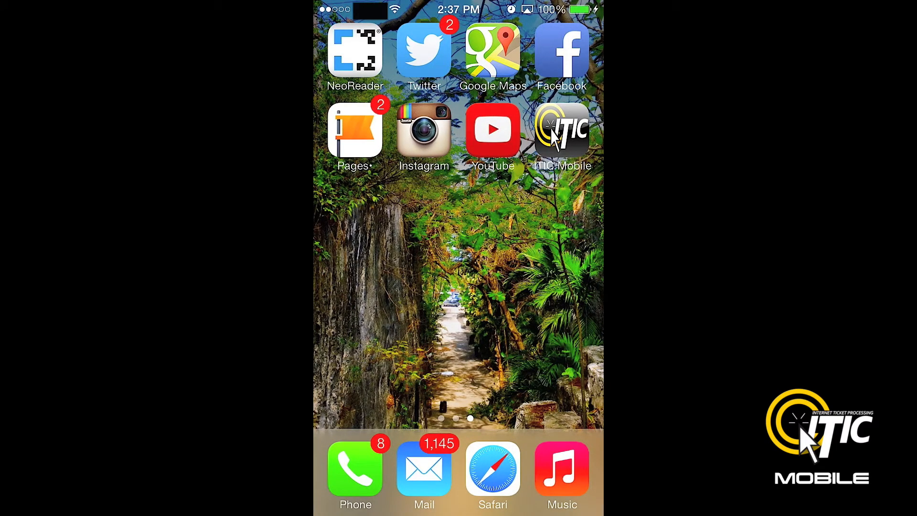
left_click(561, 129)
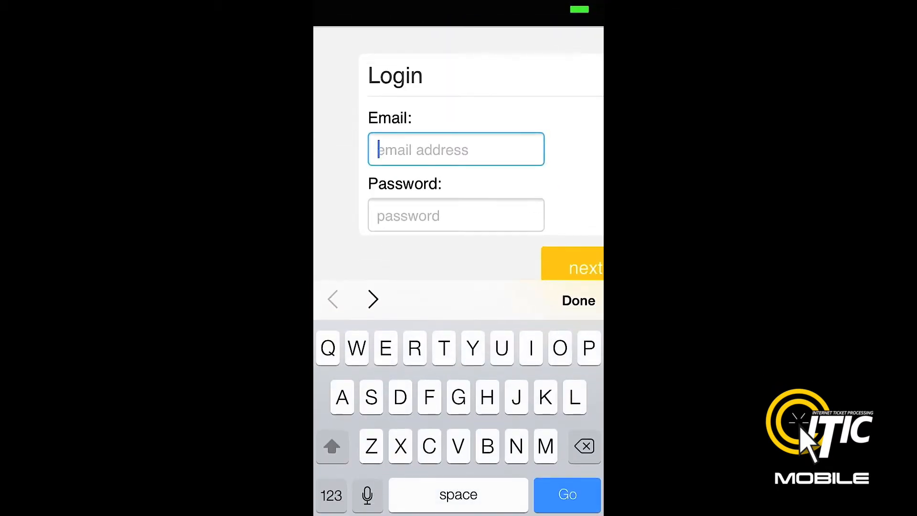
type("bria")
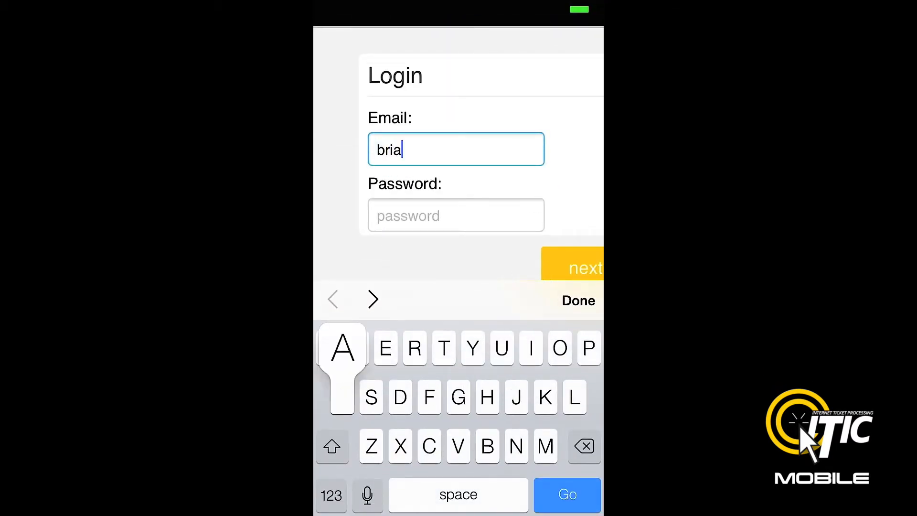
type("ncasey@")
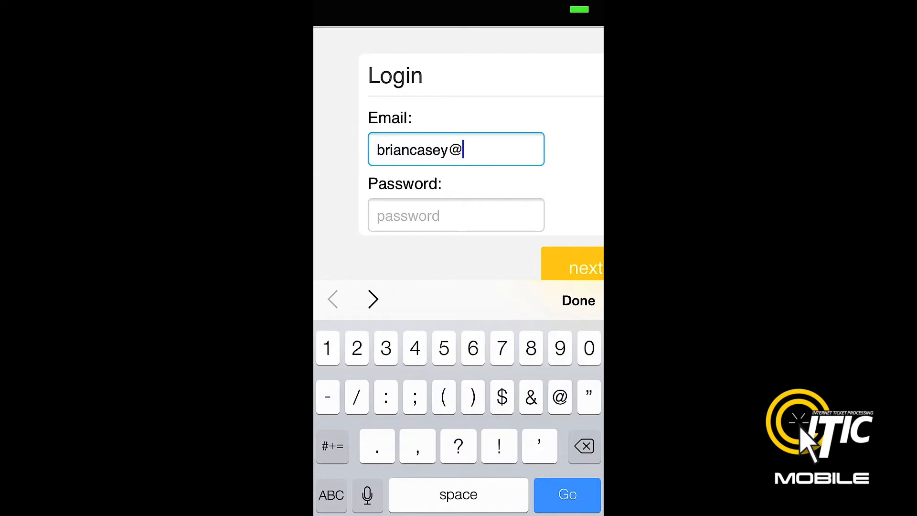
left_click(331, 495)
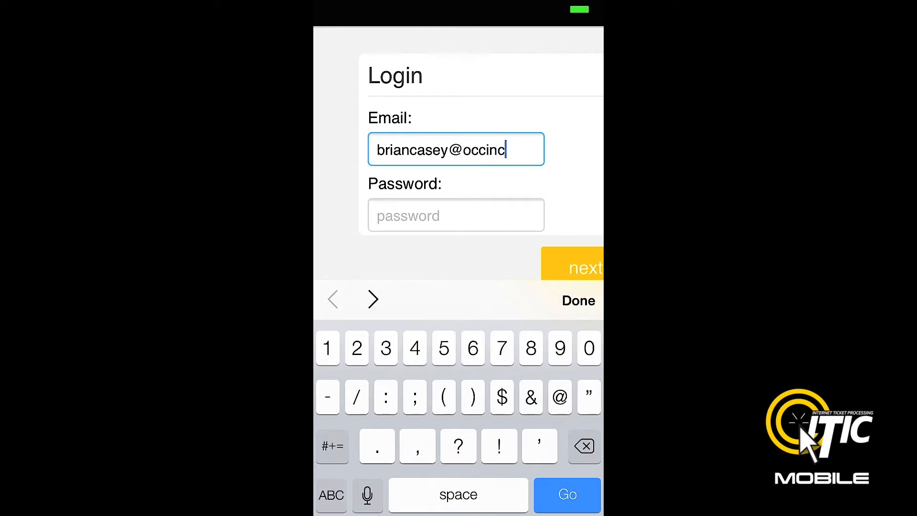
type(".com")
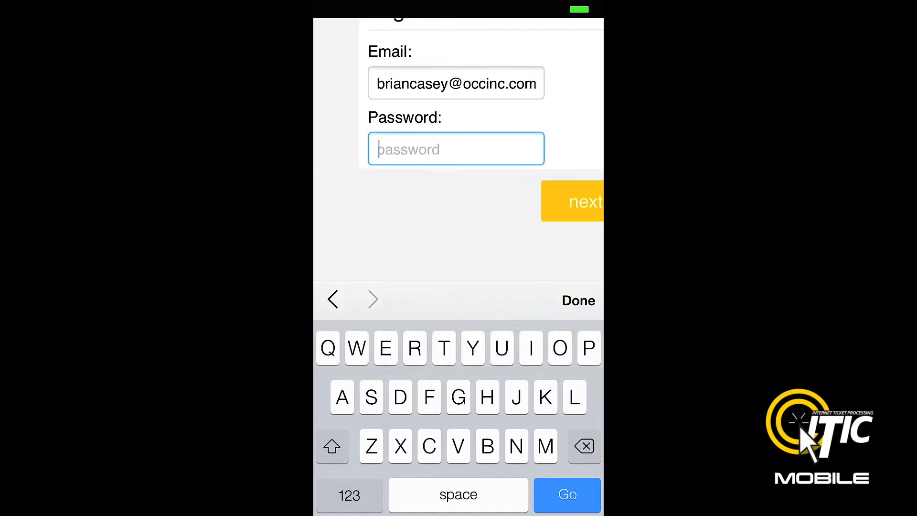
type("abc")
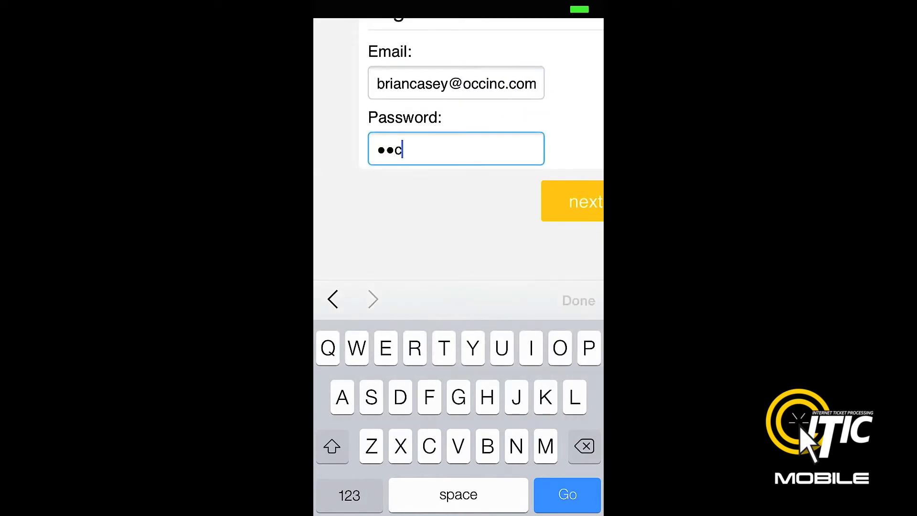
left_click(578, 300)
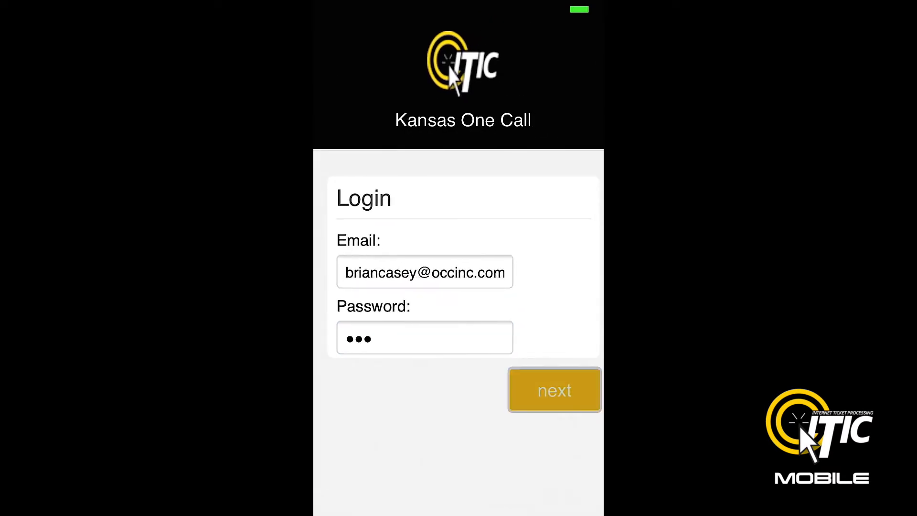
Step: Log in and begin a new ticket, reviewing the prefilled user and excavator information
left_click(554, 390)
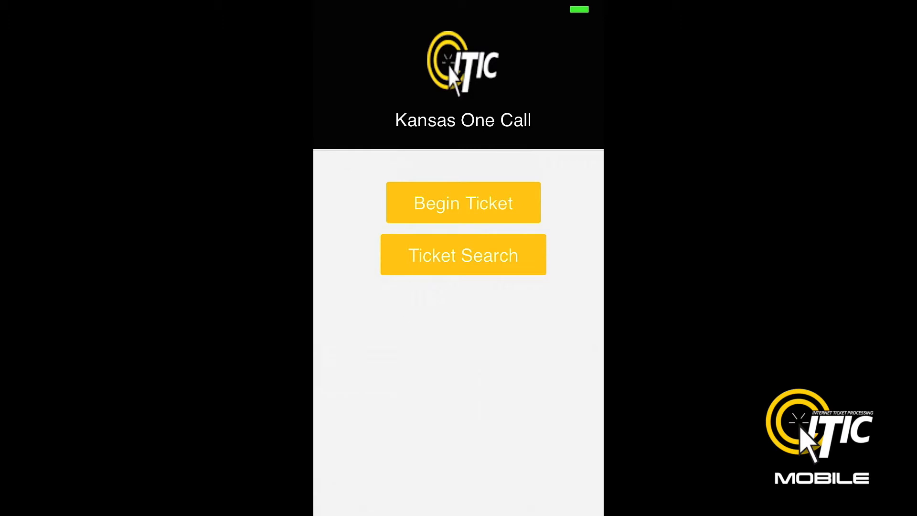
left_click(463, 202)
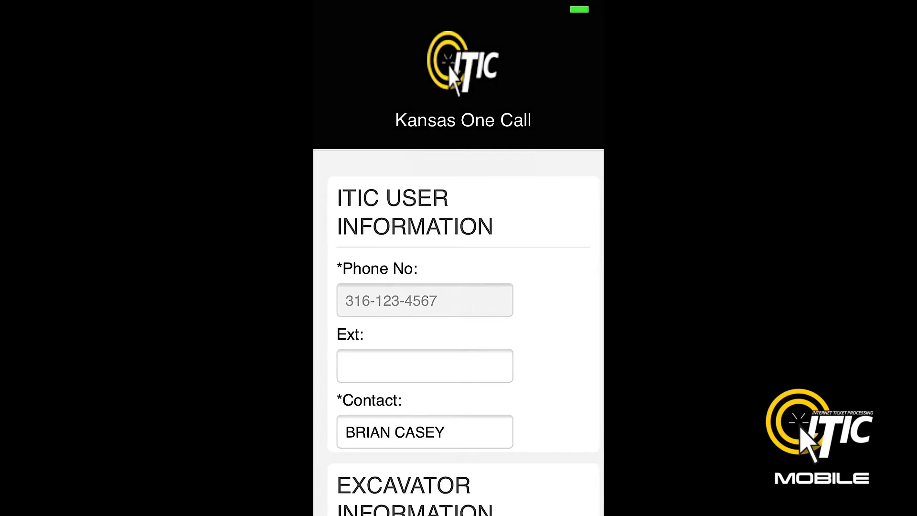
scroll("down", 3)
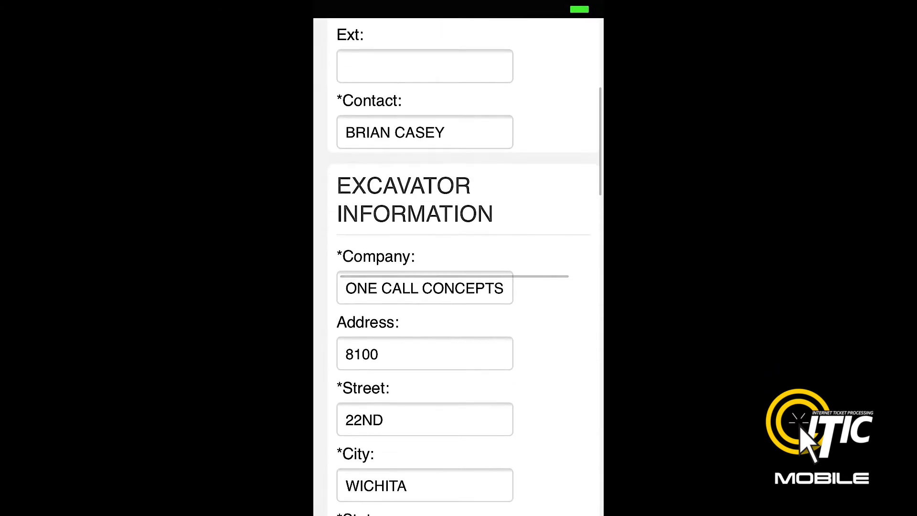
scroll("down", 3)
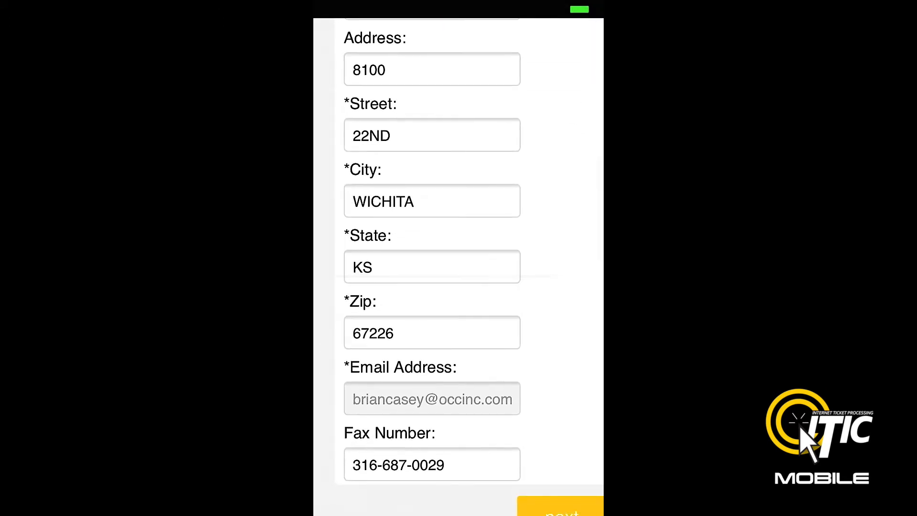
scroll("down", 3)
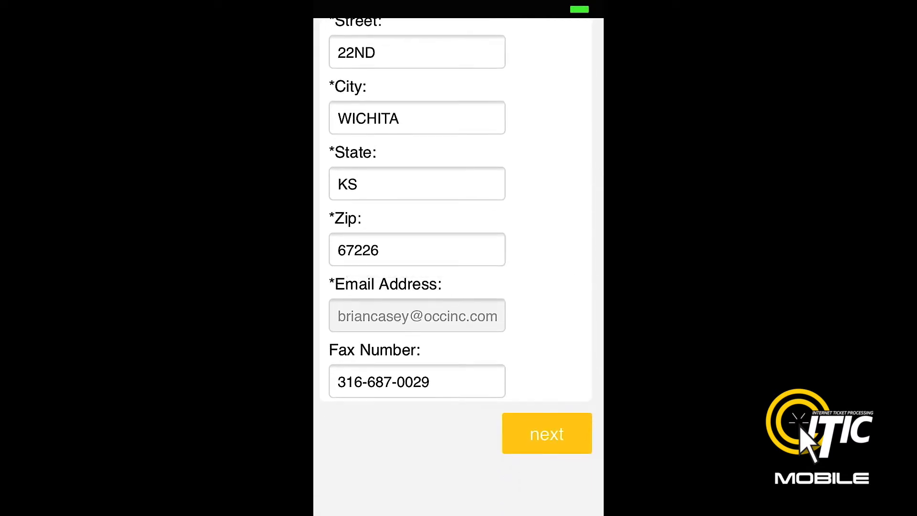
Step: Fill the excavation details with INSTALLATION OF FENCE as the type of work
left_click(546, 433)
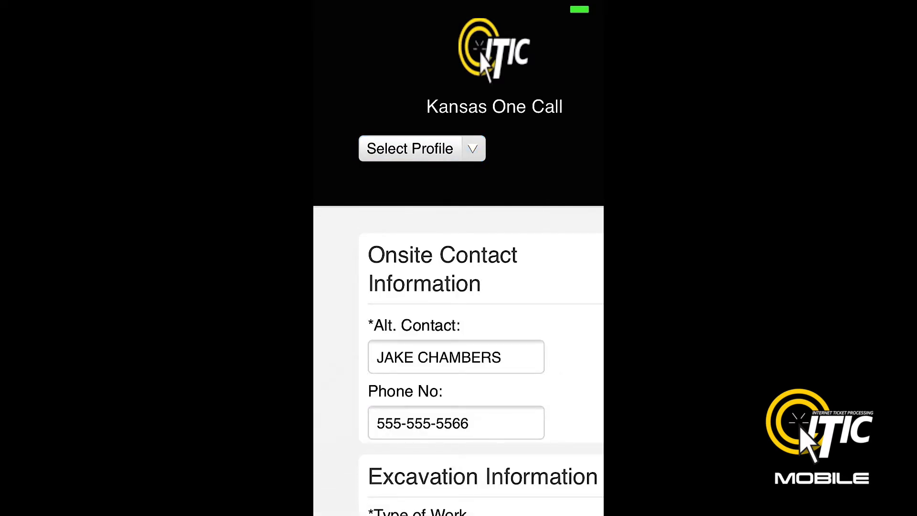
scroll("down", 3)
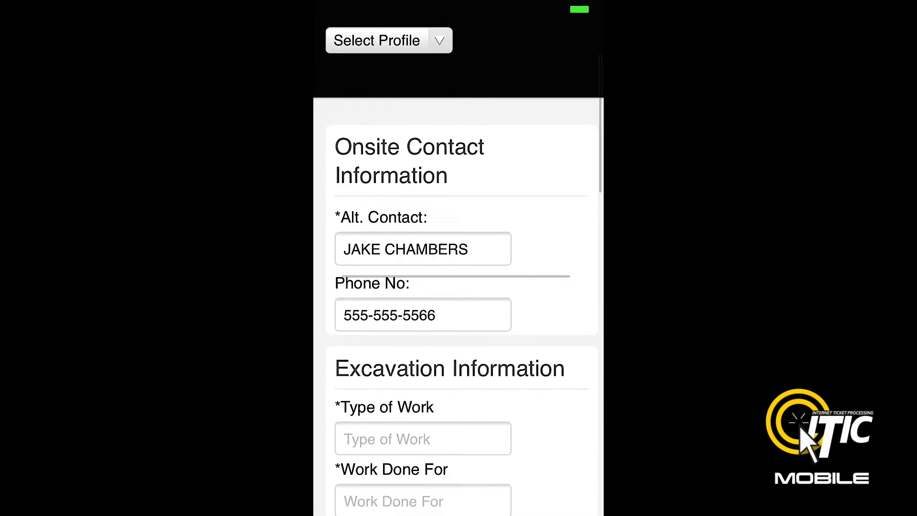
left_click(422, 438)
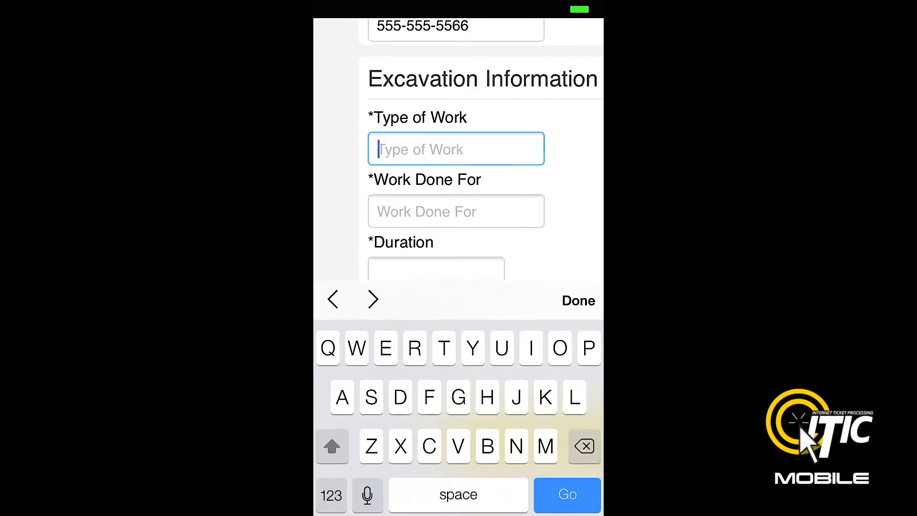
type("F")
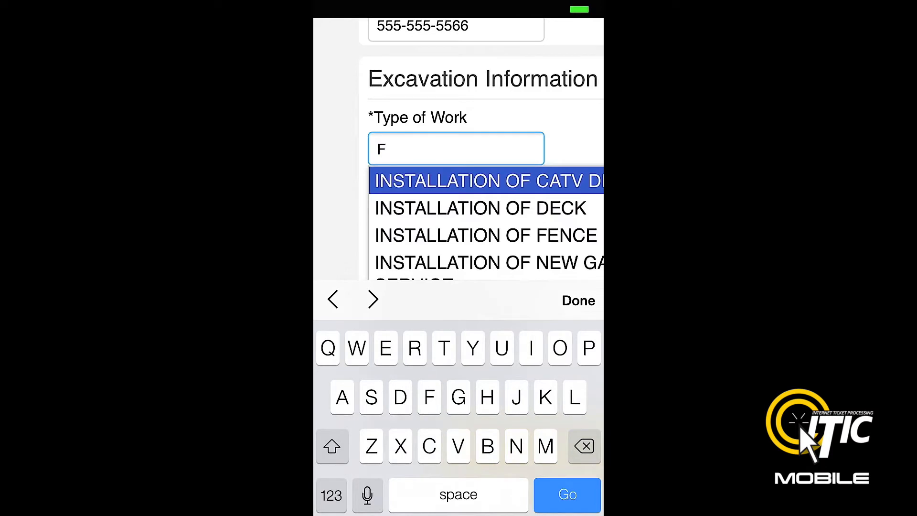
type("en")
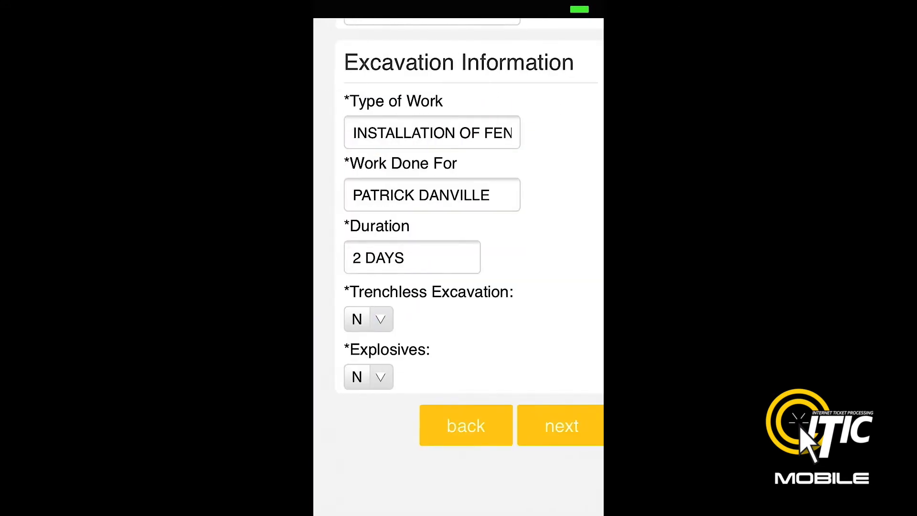
left_click(559, 426)
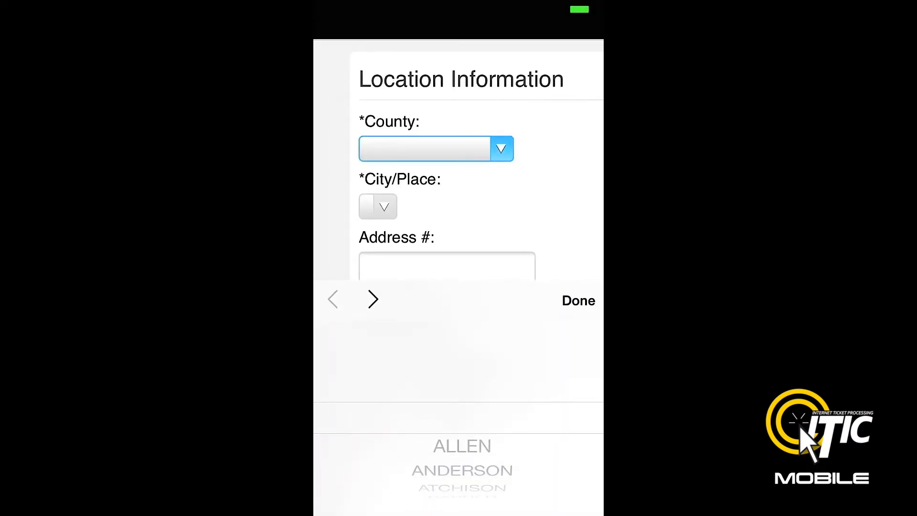
scroll("down", 3)
type("926")
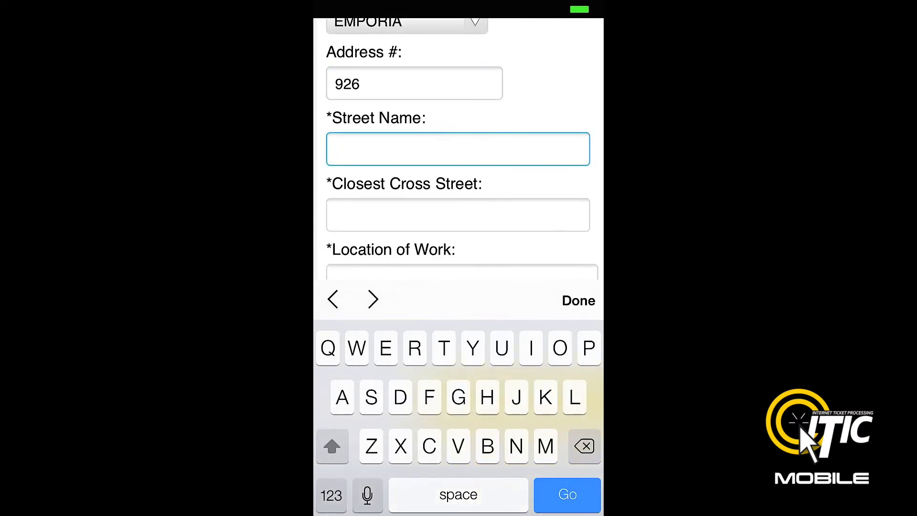
type("L")
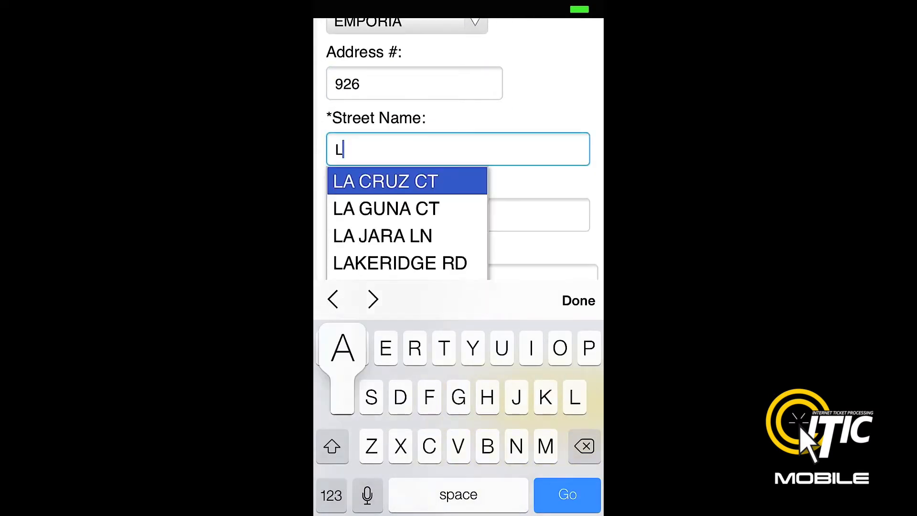
type("aw")
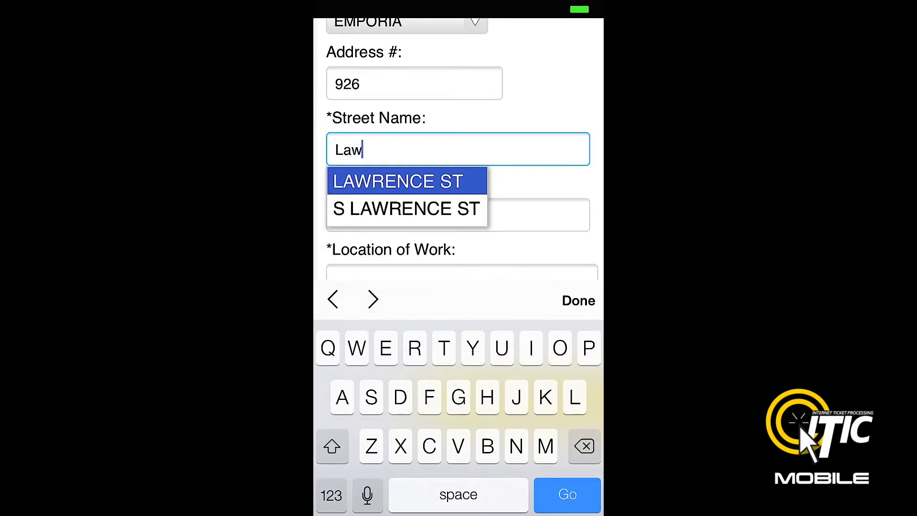
left_click(397, 181)
type("Mark entire lo")
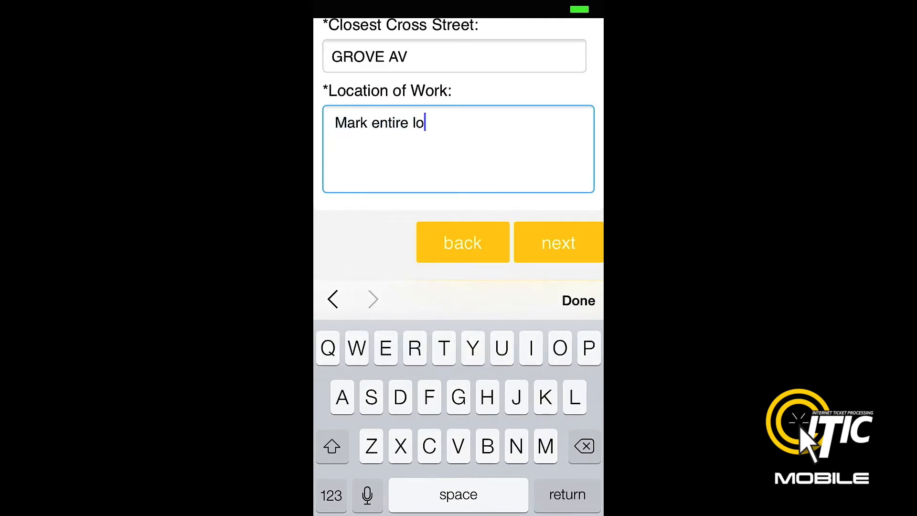
type("t")
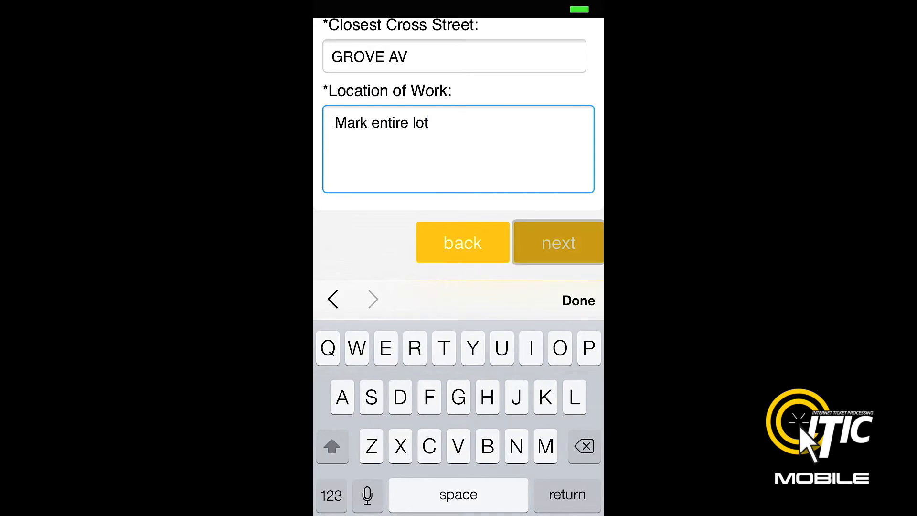
left_click(556, 241)
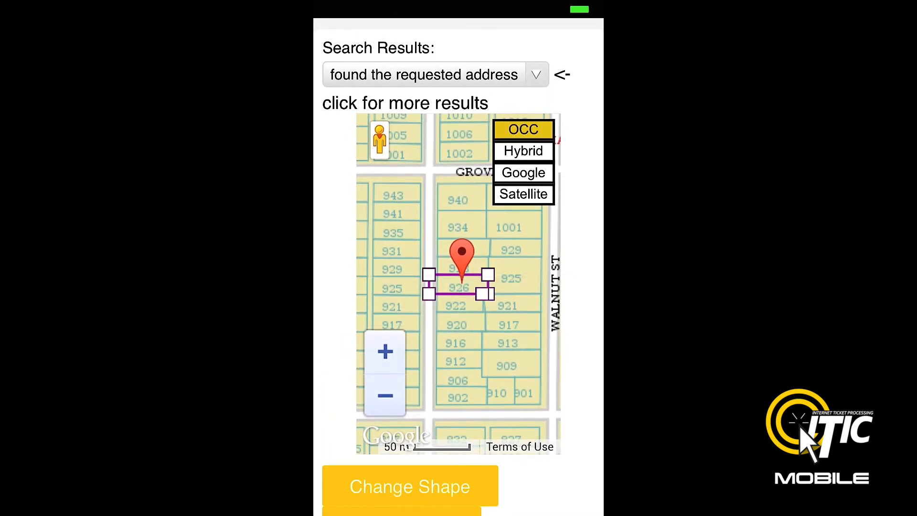
left_click(523, 194)
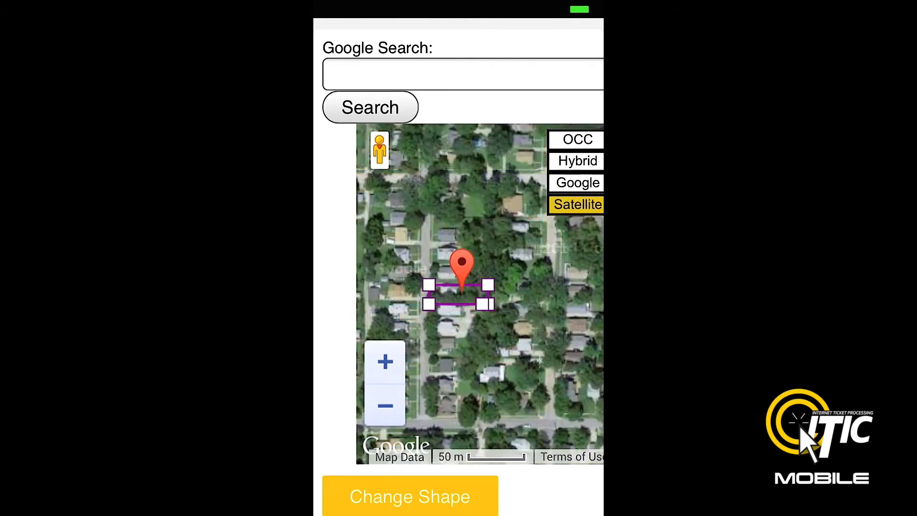
left_click(577, 183)
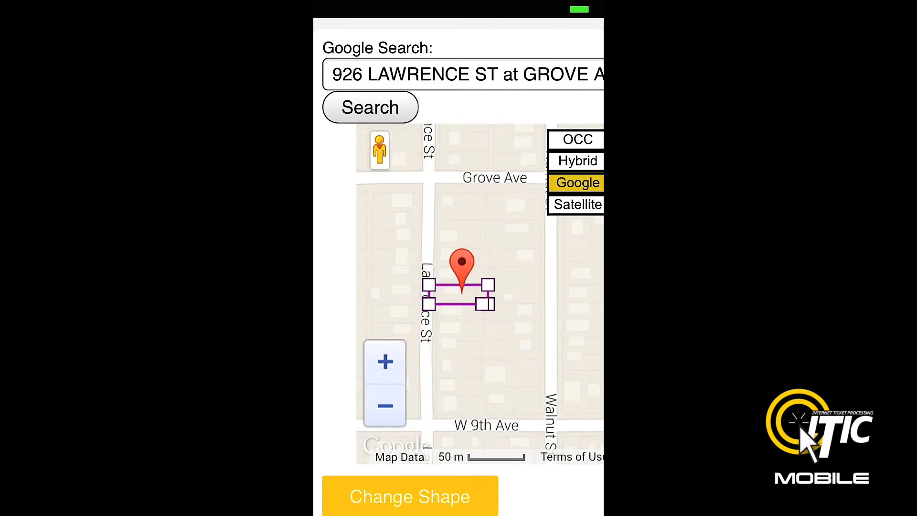
left_click(370, 107)
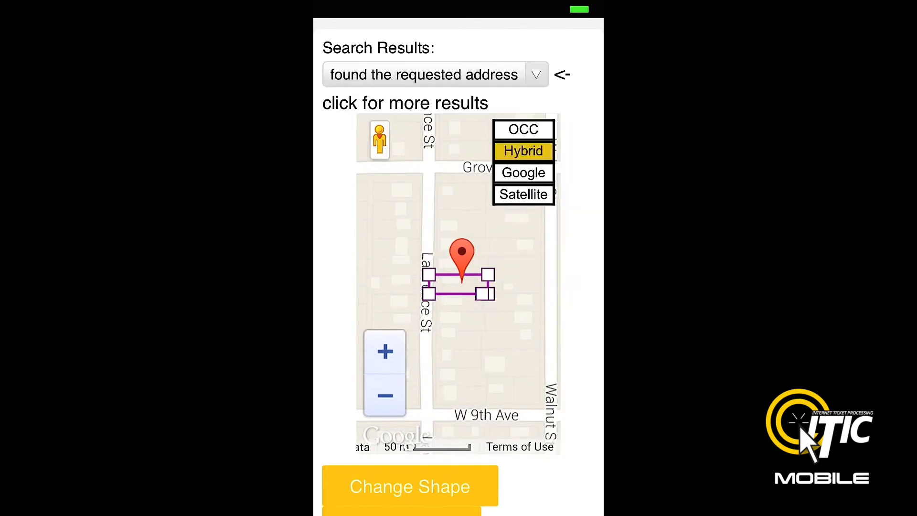
left_click(523, 151)
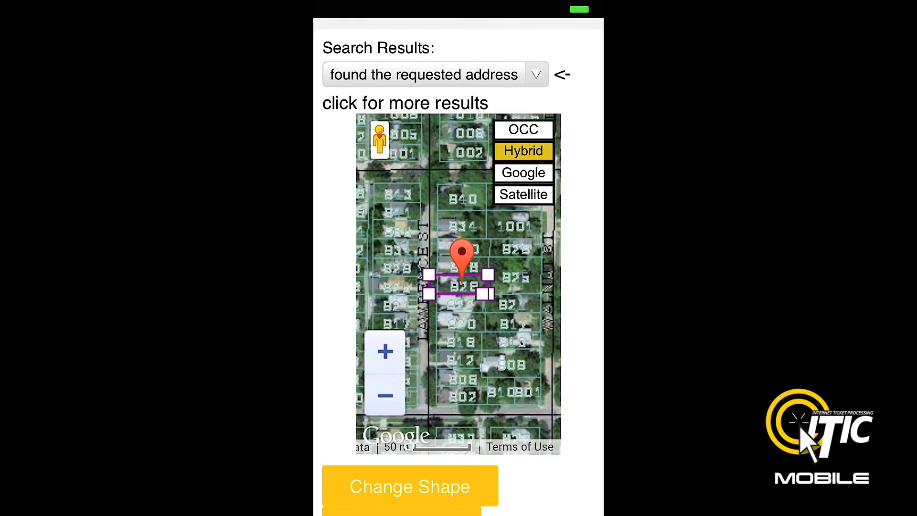
left_click(523, 129)
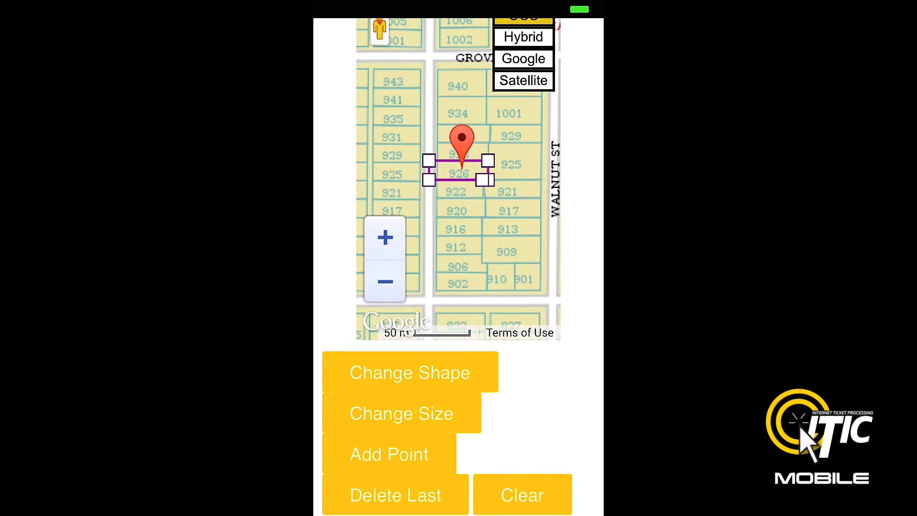
Step: Cycle the outline sizes and fit the dig outline closely around lot 926
left_click(384, 282)
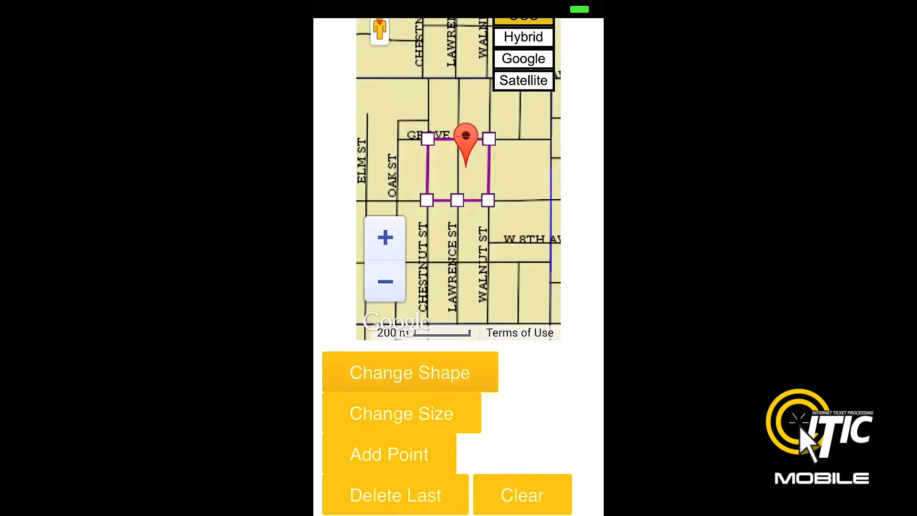
left_click(385, 238)
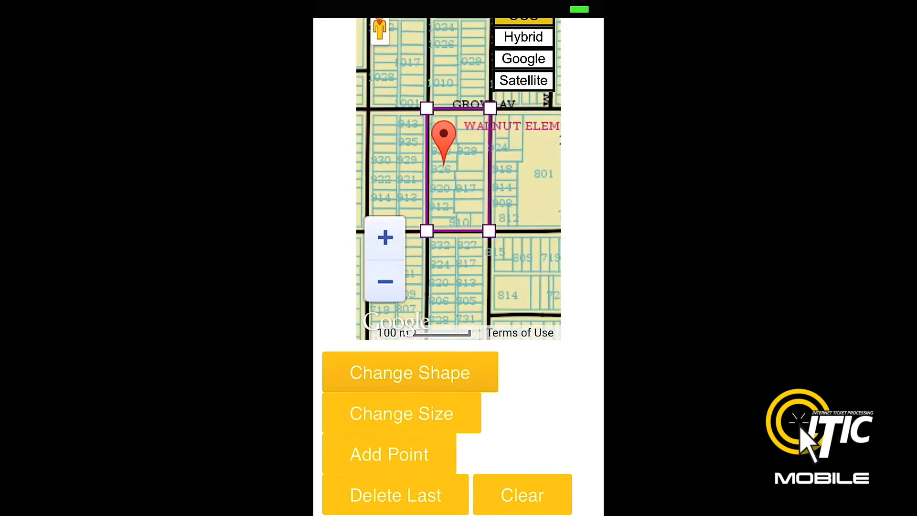
left_click(385, 237)
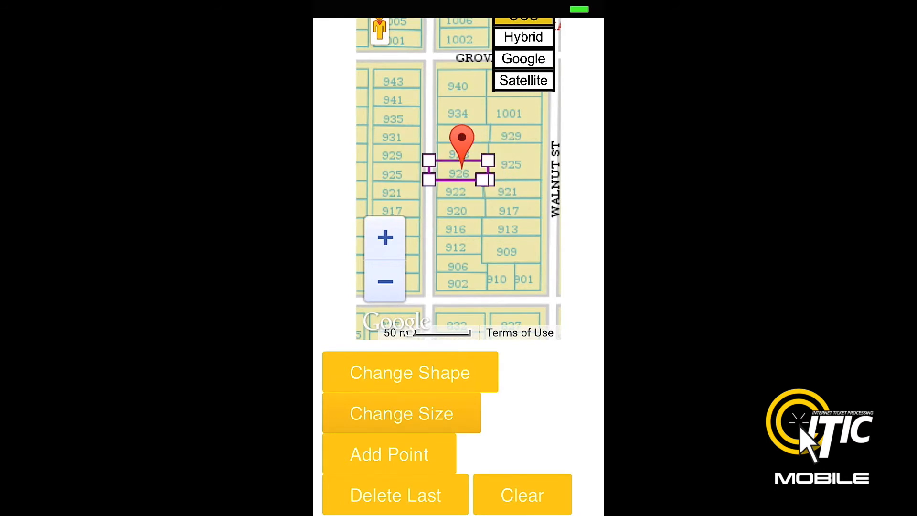
left_click(385, 238)
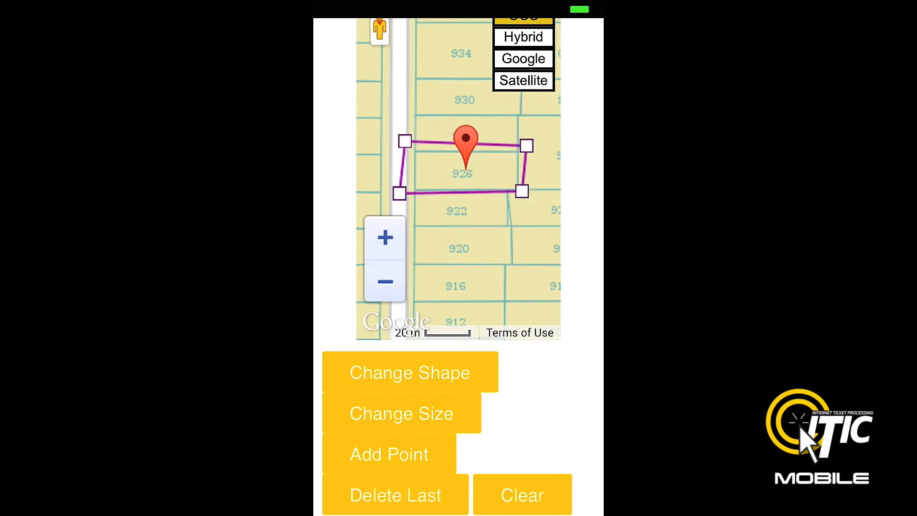
left_click(385, 238)
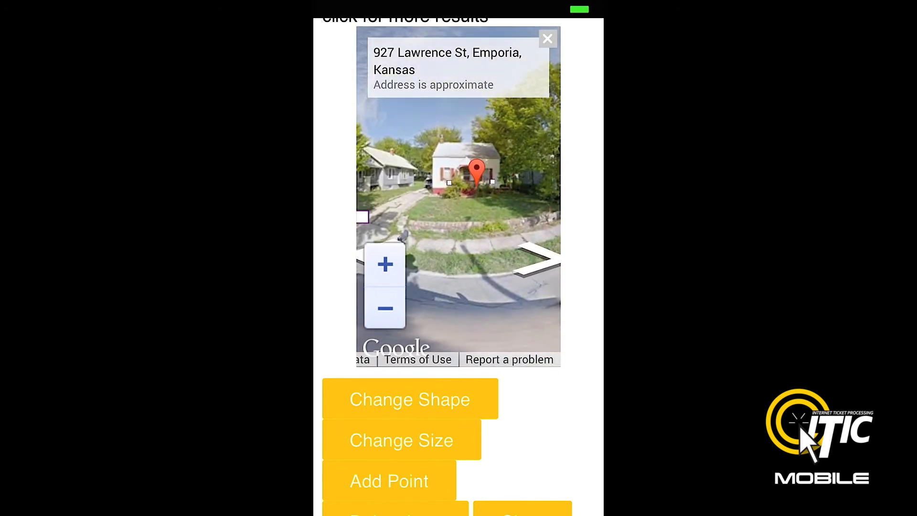
Step: Close the street-level photo and continue past the map step with lot 926 outlined
left_click(522, 41)
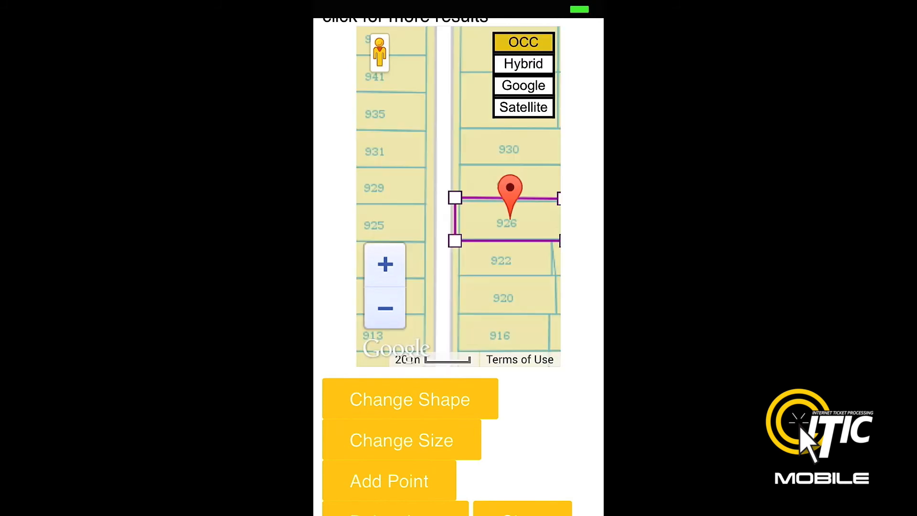
scroll("down", 3)
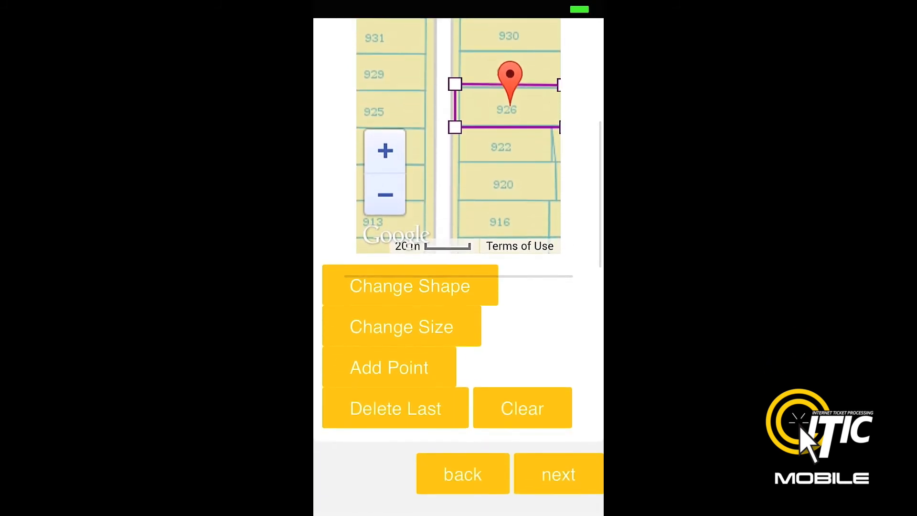
left_click(532, 474)
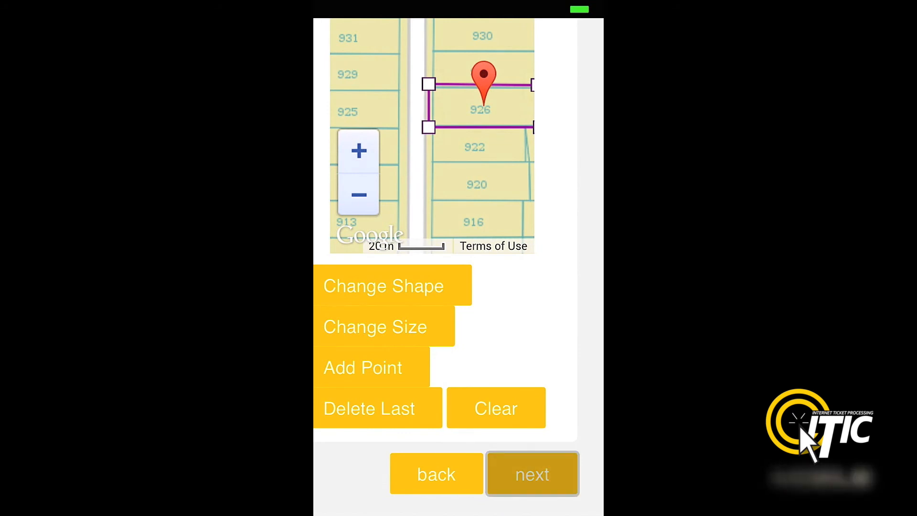
Step: Set the work start date to 10/27/2014, review the utility list and submit the ticket for review
left_click(531, 473)
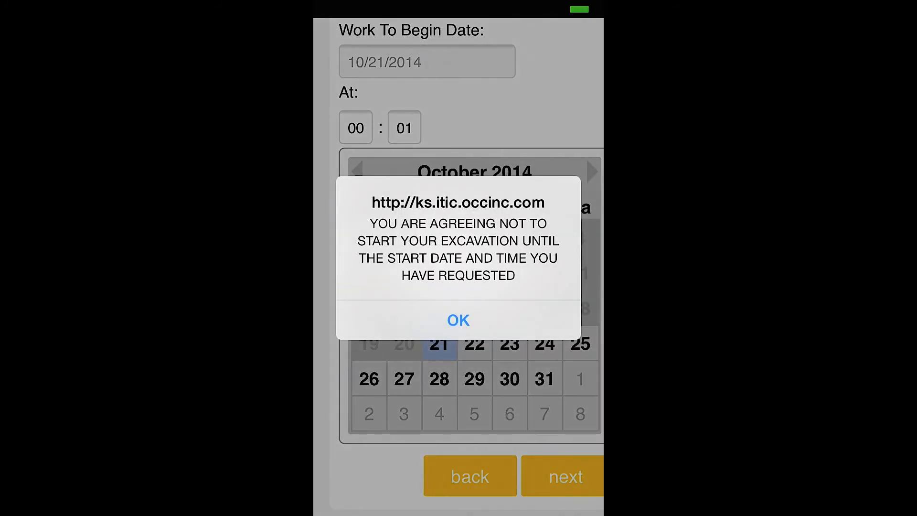
left_click(457, 320)
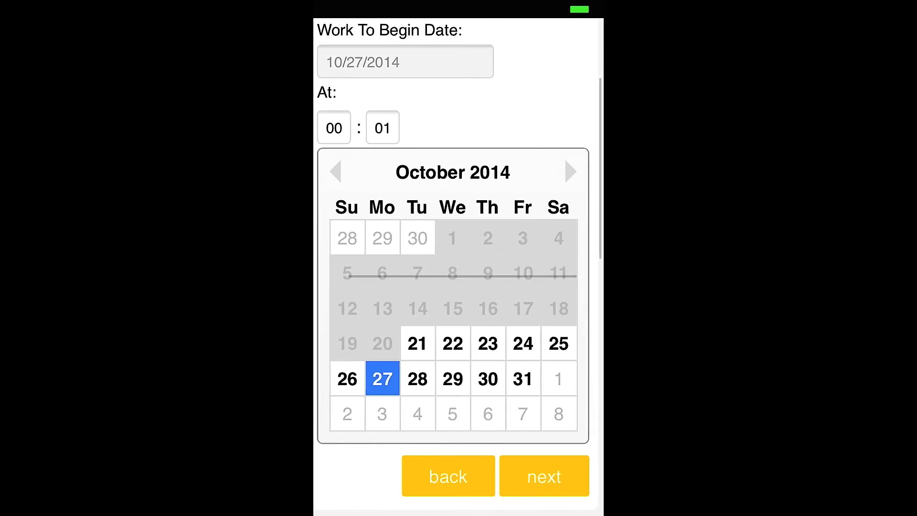
left_click(544, 476)
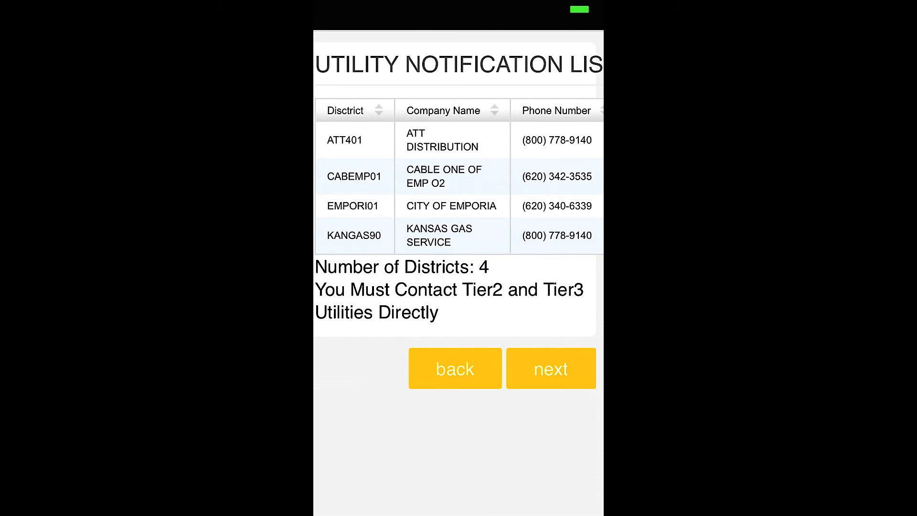
left_click(550, 368)
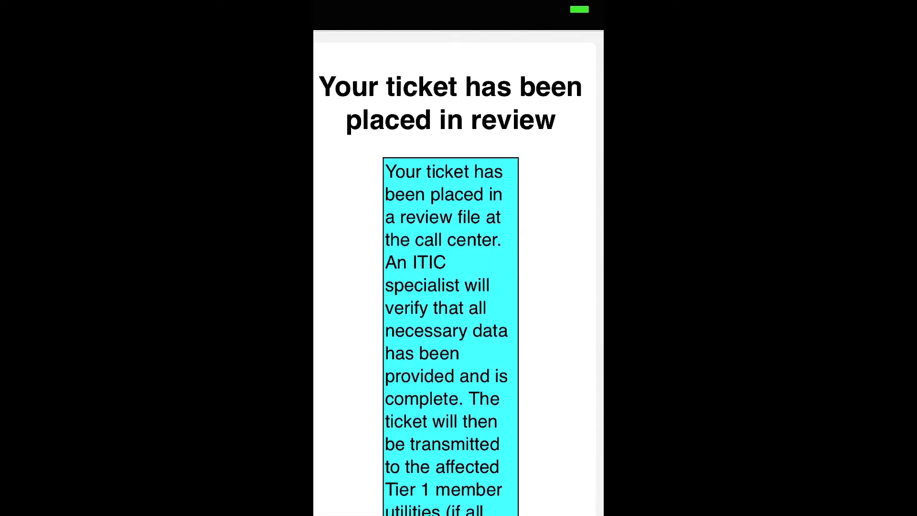
scroll("down", 3)
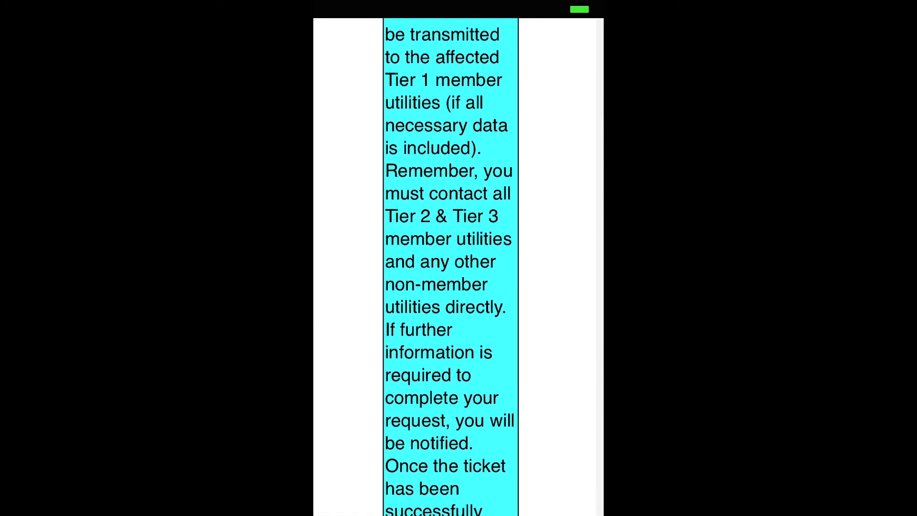
scroll("down", 3)
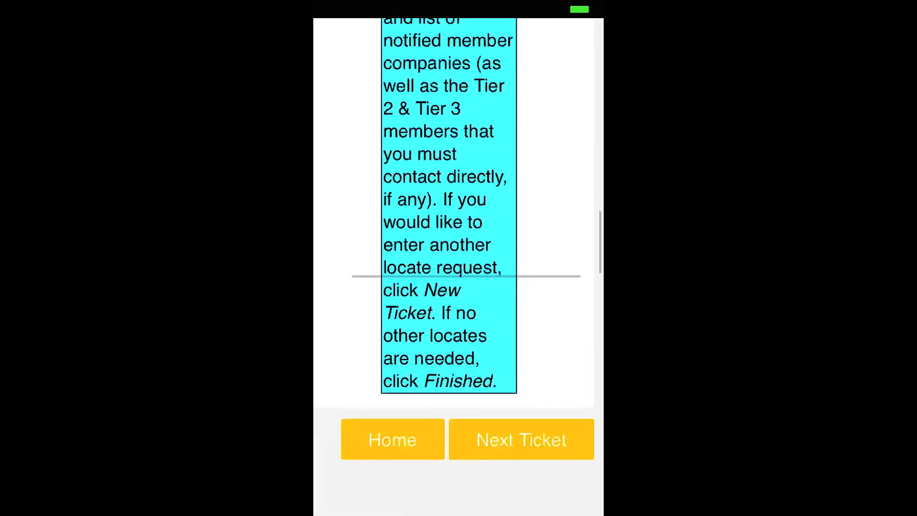